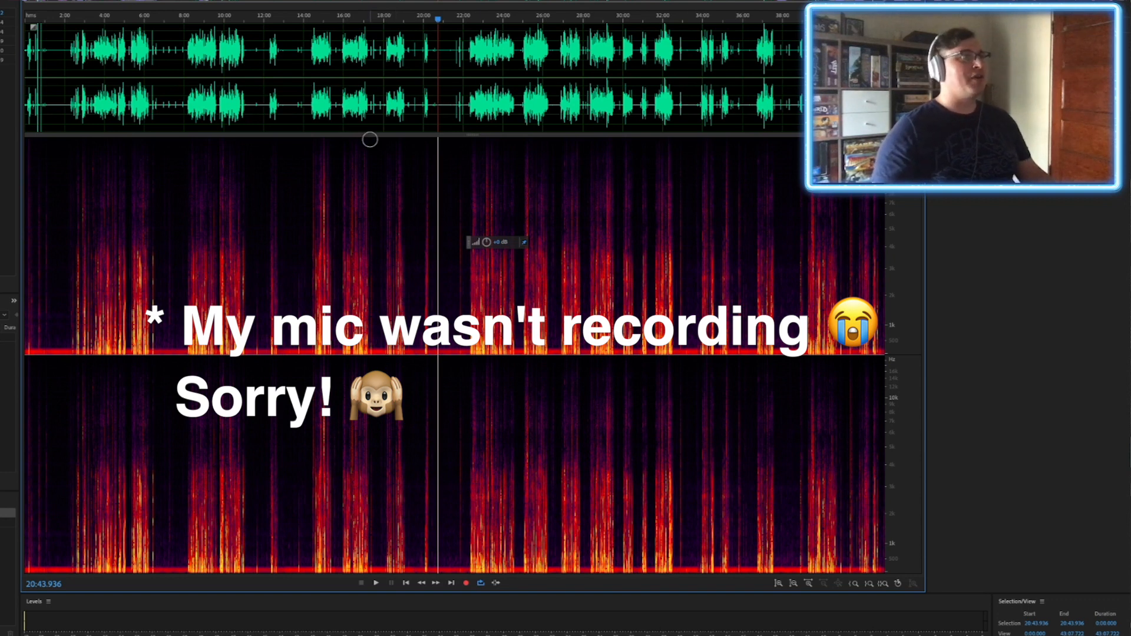
# - Zoom in on the noise-only gap near 21:00 and select a quiet stretch of background
pyautogui.click(442, 20)
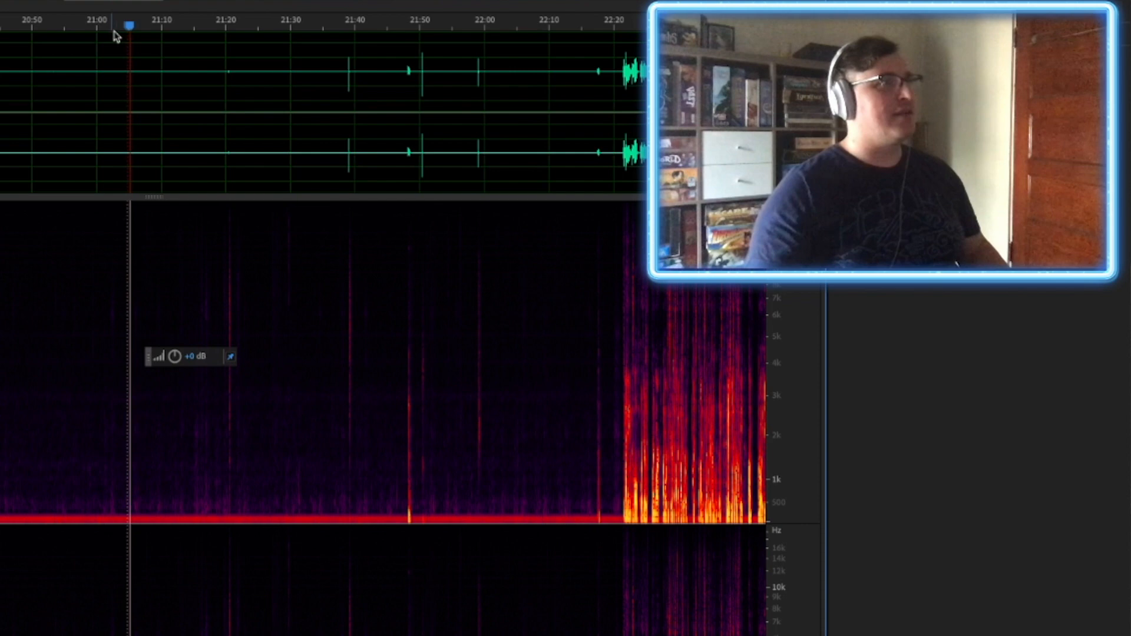
pyautogui.click(137, 23)
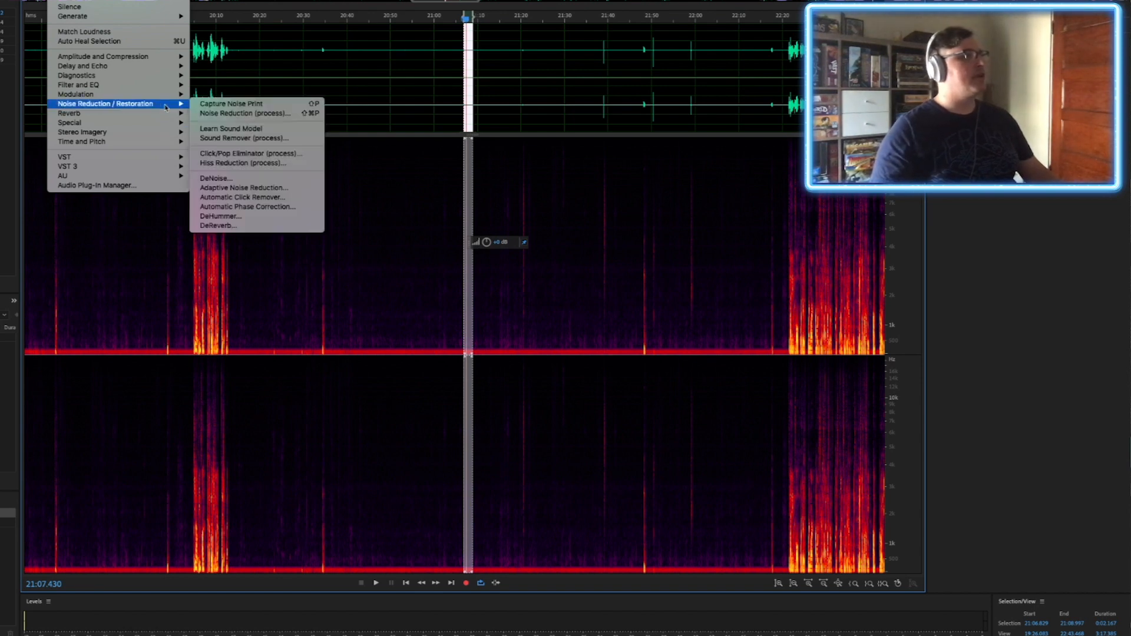
pyautogui.moveTo(256, 104)
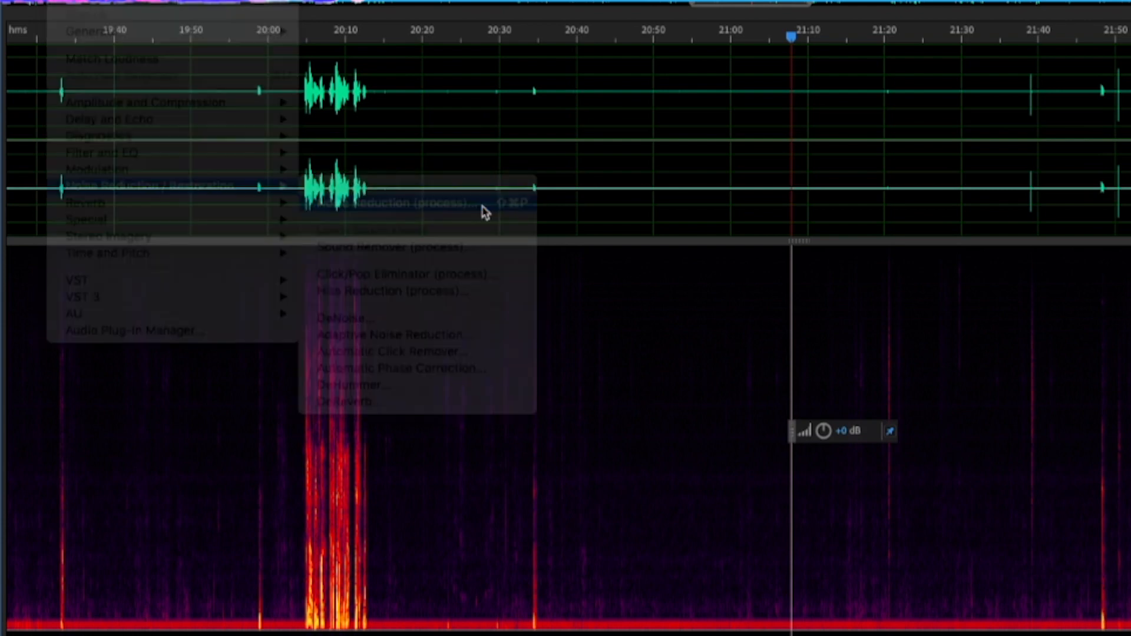
# - Bring up the Noise Reduction effect loaded with the captured noise print
pyautogui.click(397, 203)
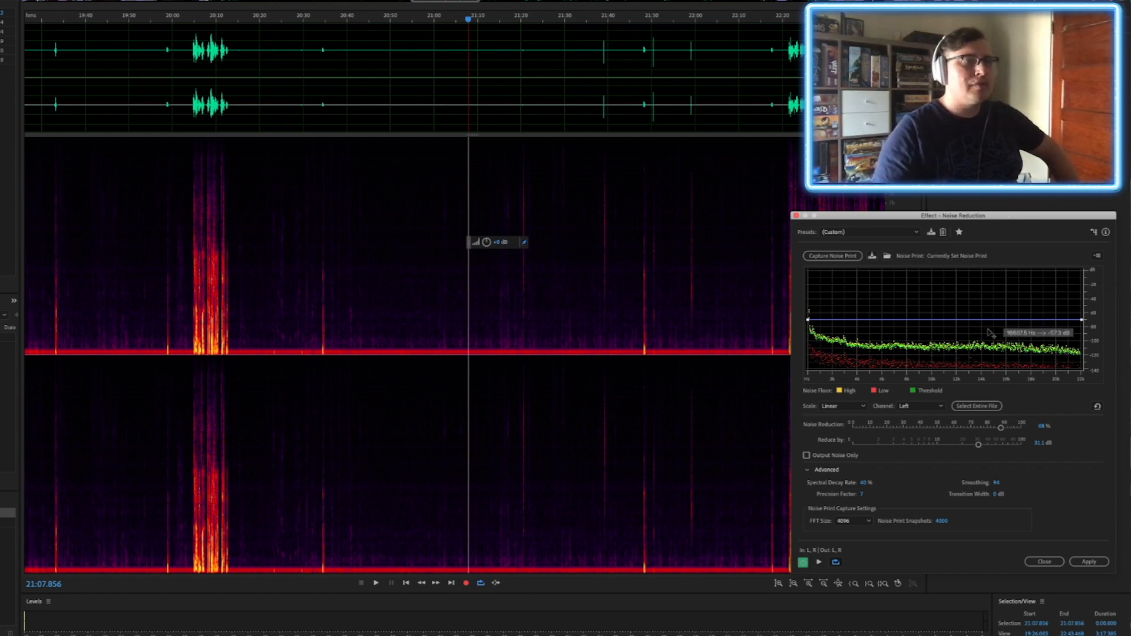
pyautogui.moveTo(838, 356)
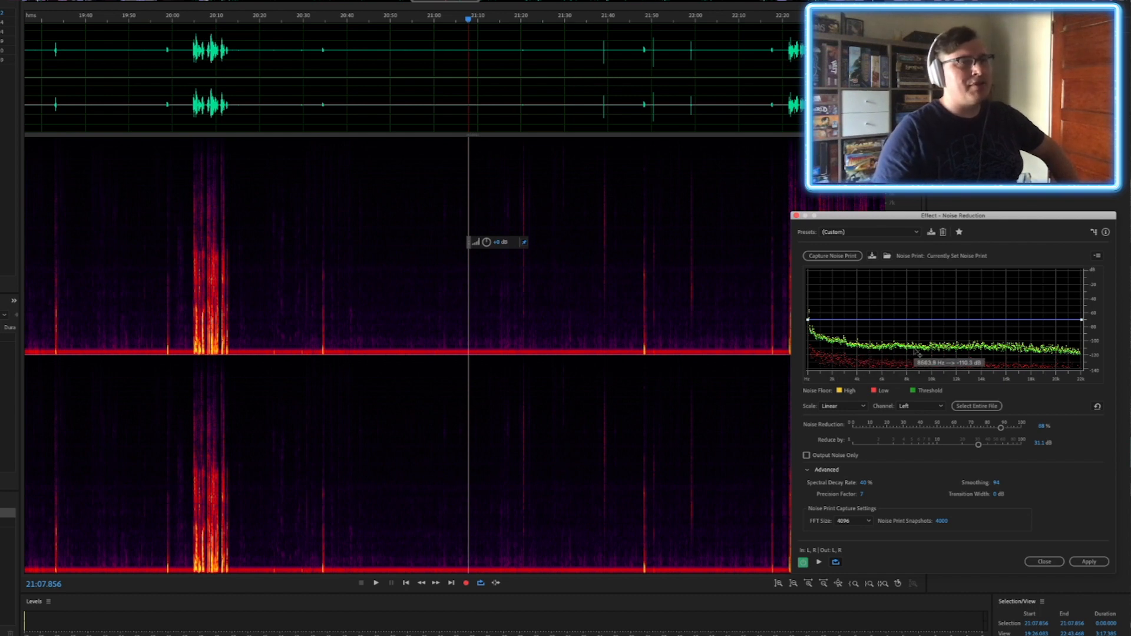
pyautogui.moveTo(941, 361)
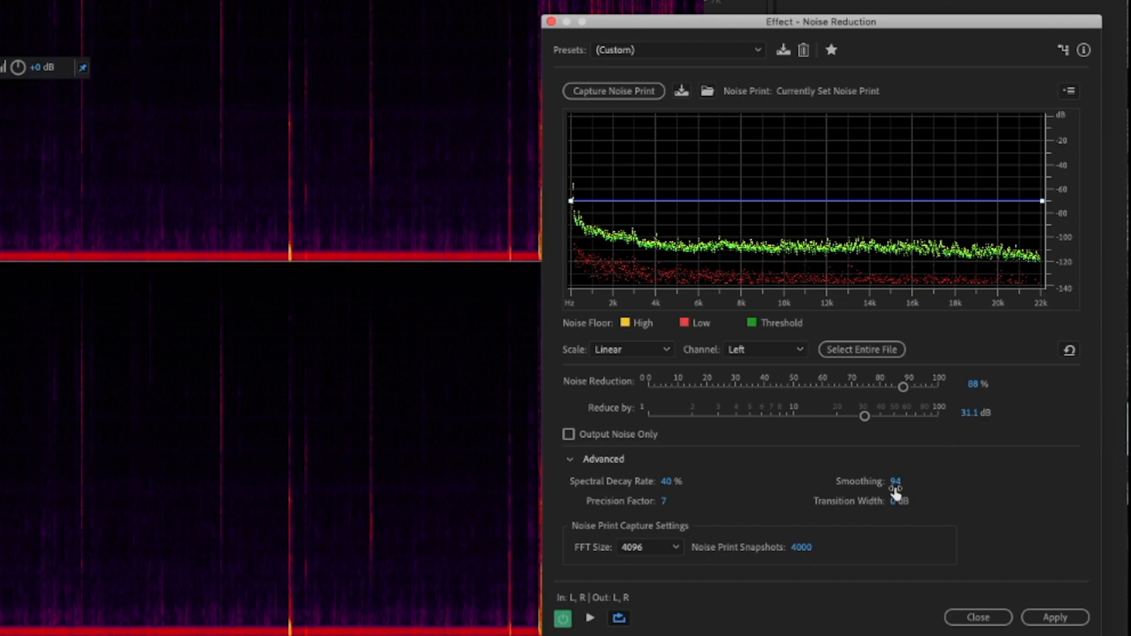
pyautogui.moveTo(895, 481)
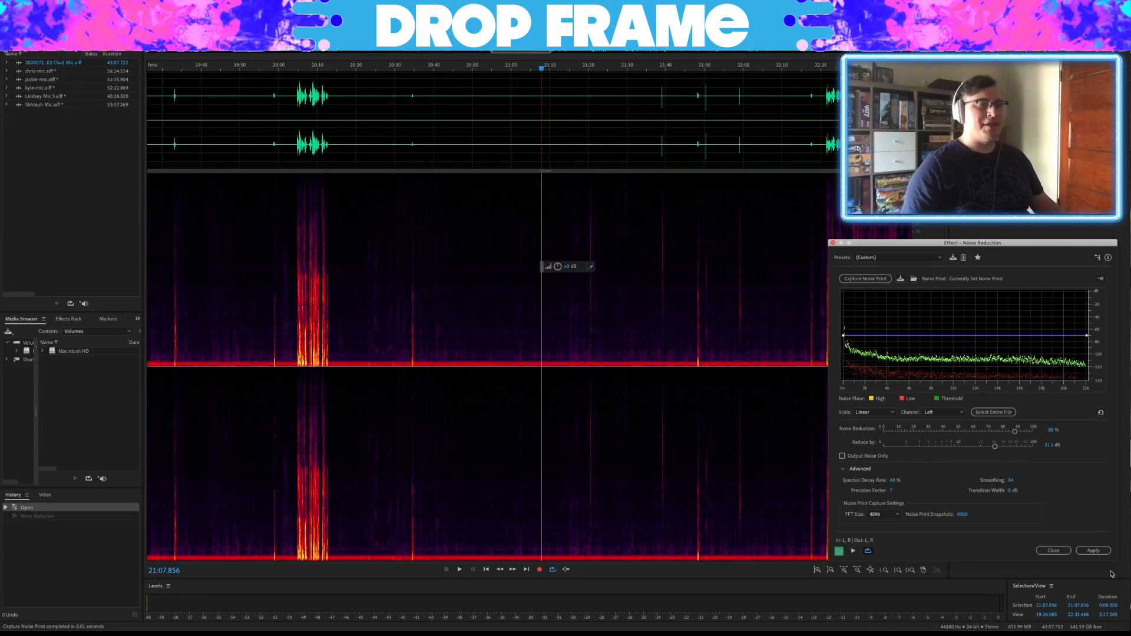
# - Apply Noise Reduction at 88% with 31.1 dB reduction across the recording
pyautogui.click(1093, 550)
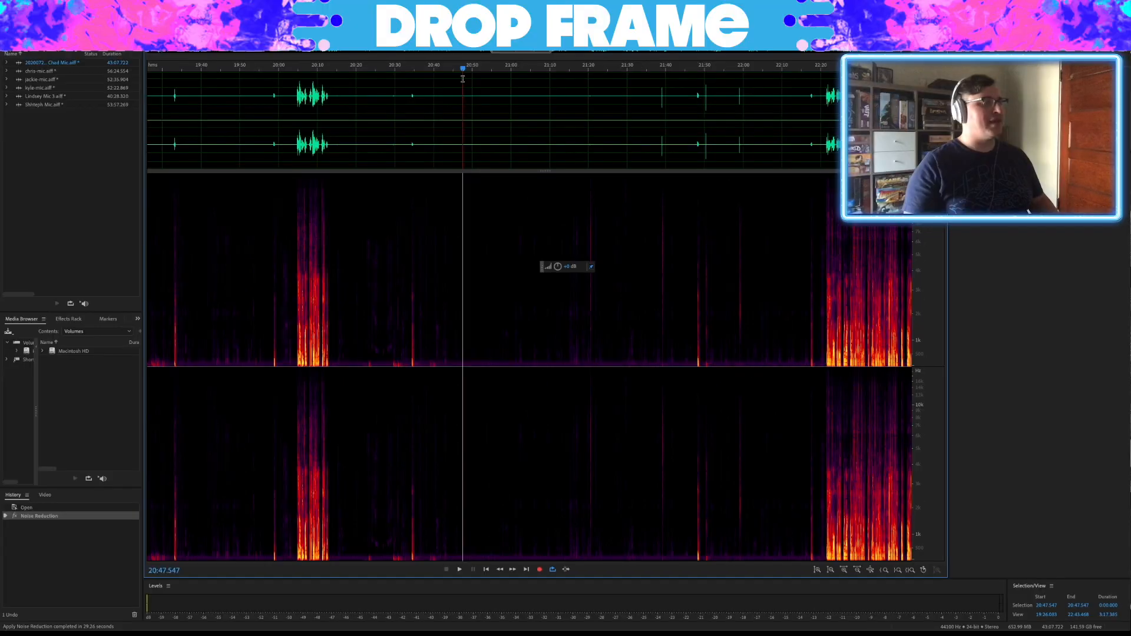
# - Jump to a cleaned gap between speech to check the noise band is gone
pyautogui.click(460, 569)
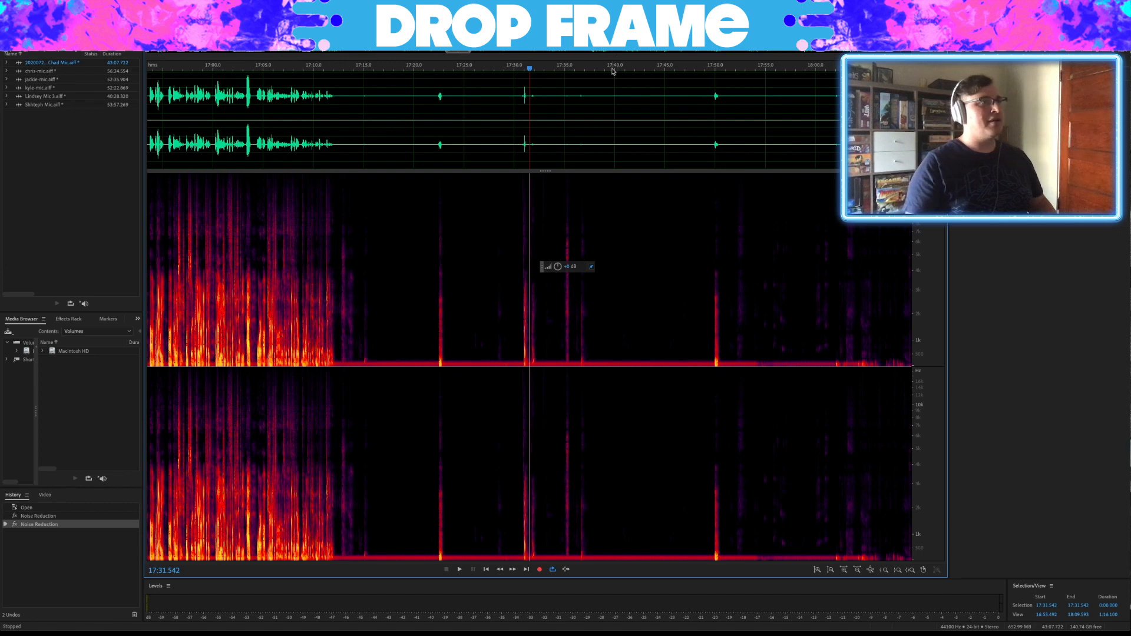
# - Move the view to the gap around 17:30–17:45 where a low noise band remains
pyautogui.click(459, 569)
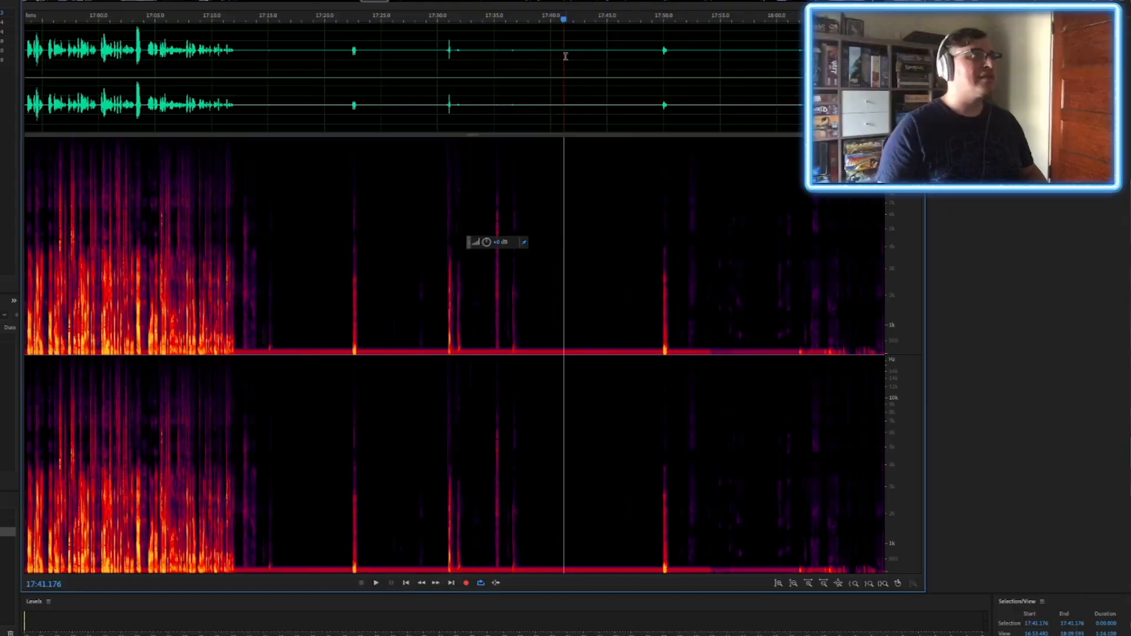
# - Select the remaining background noise near 17:40 for a fresh noise print
pyautogui.click(374, 583)
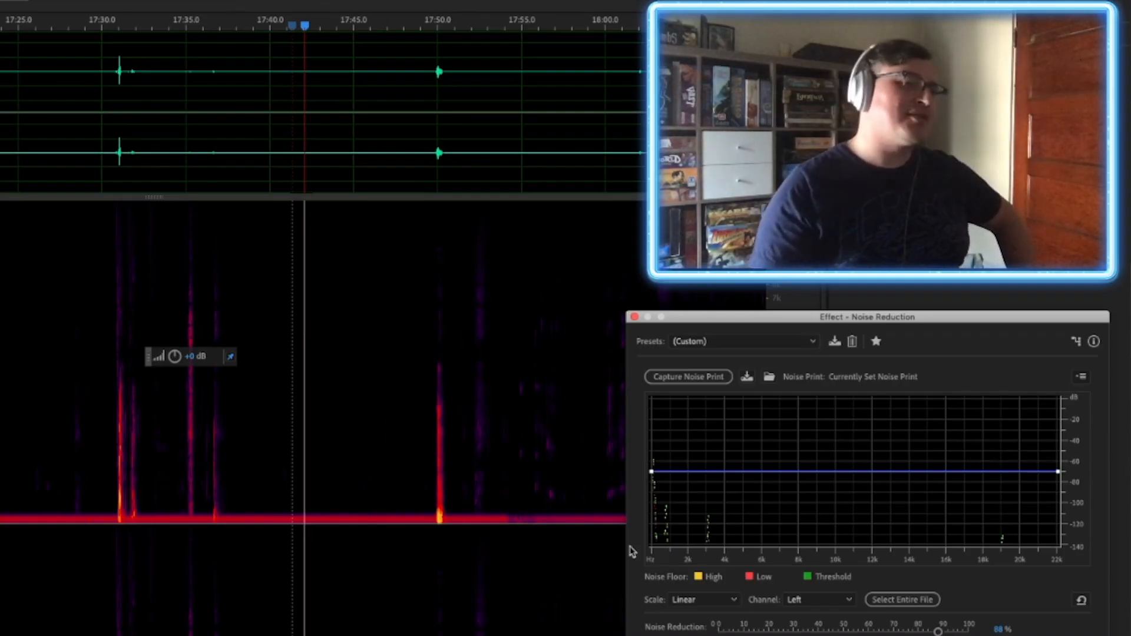
pyautogui.moveTo(665, 506)
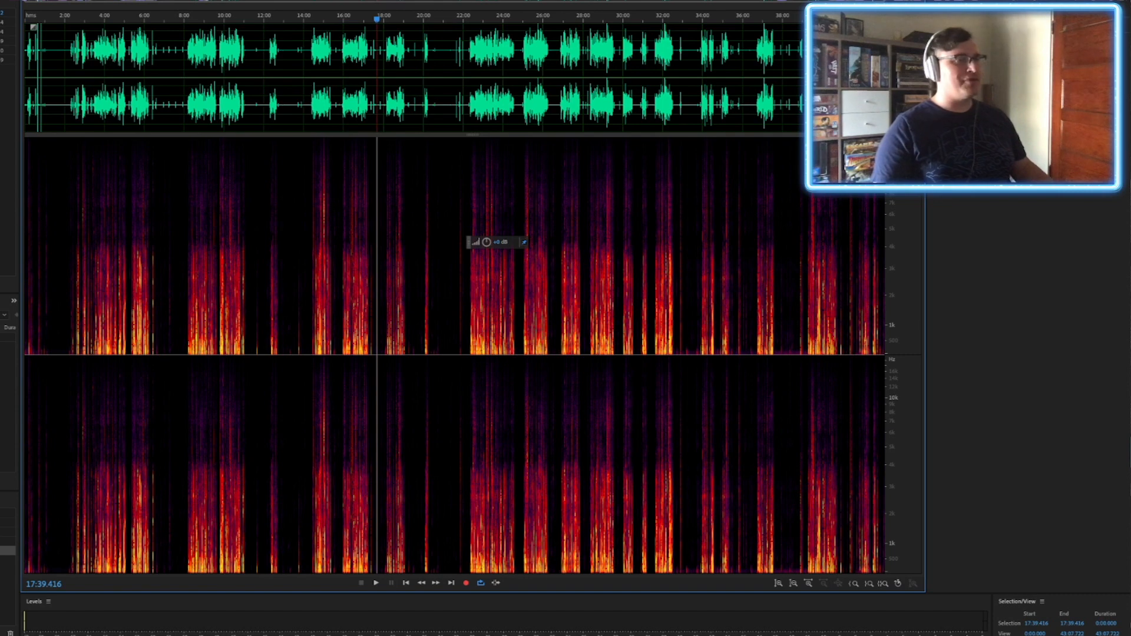
# - Zoom out to the full recording to verify the noise band is removed throughout
pyautogui.click(451, 273)
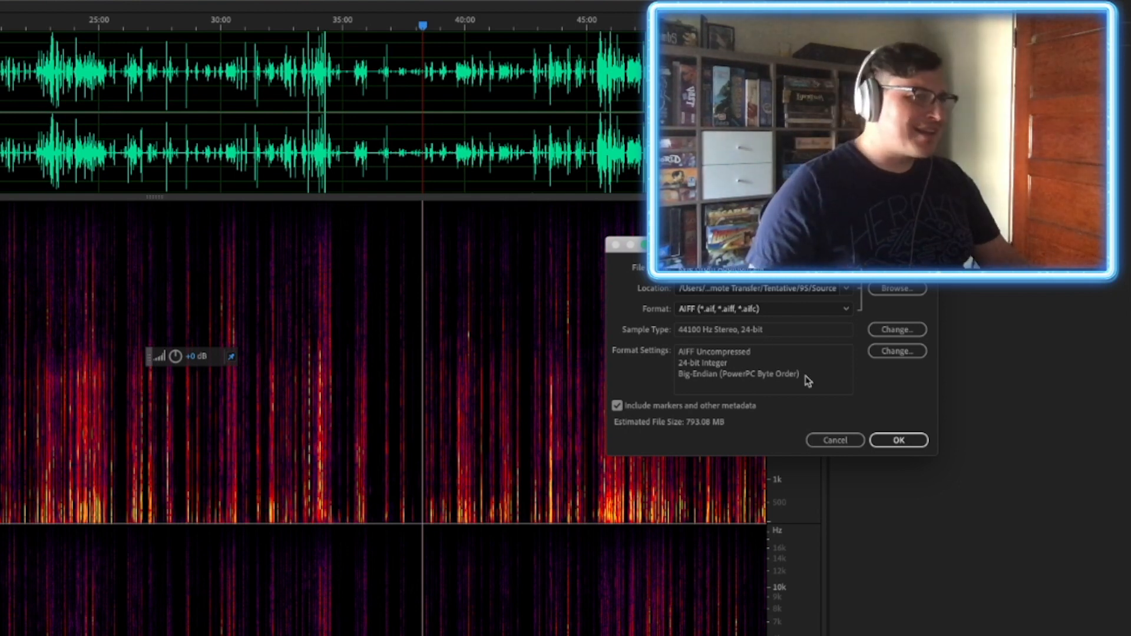
# - Confirm exporting the cleaned track as a 24-bit 44.1 kHz stereo AIFF
pyautogui.click(898, 439)
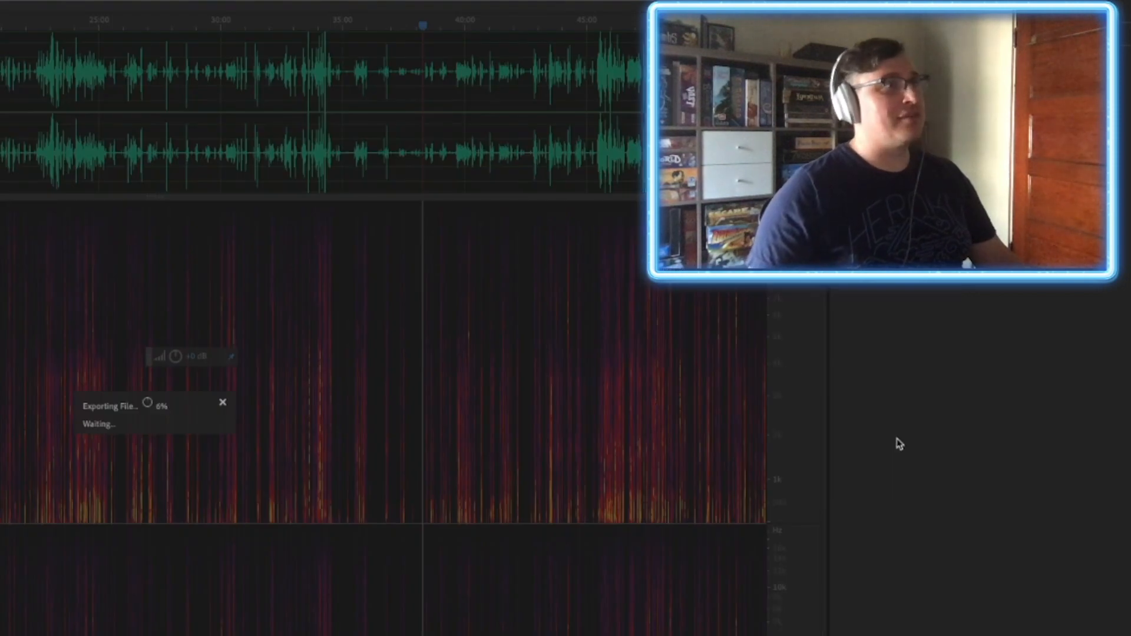